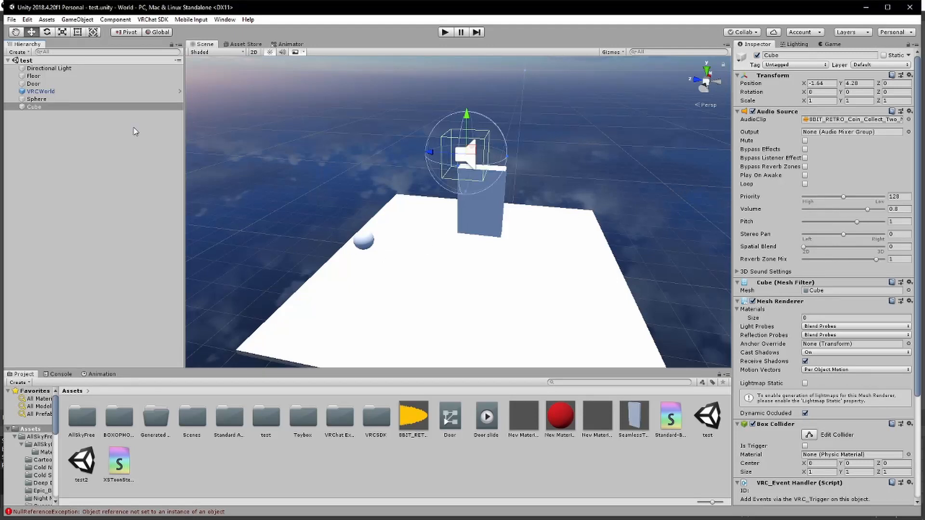
pyautogui.moveTo(499, 239)
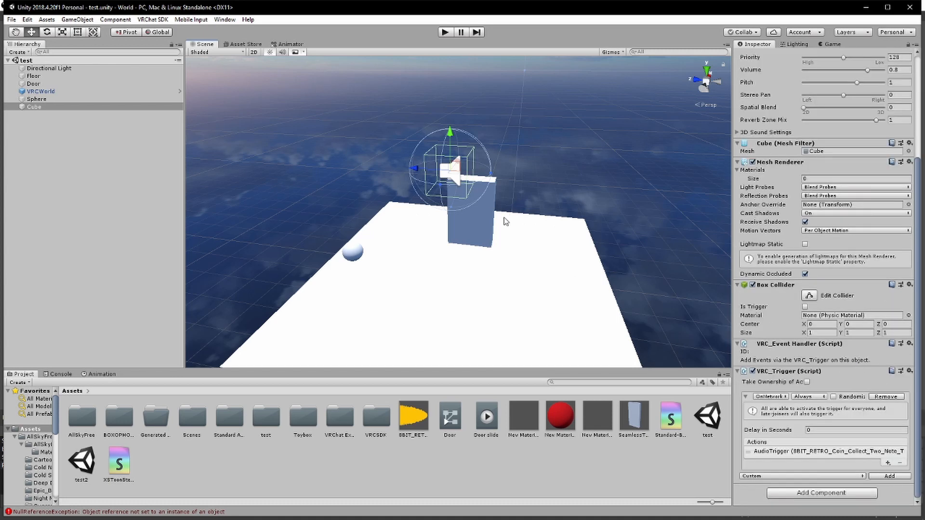
pyautogui.moveTo(420, 151)
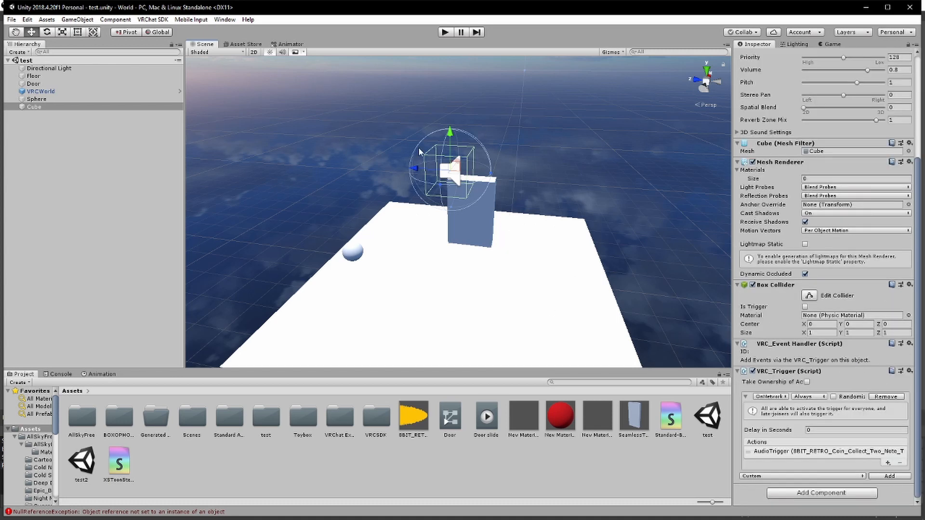
# Create Cube (1) next to the existing Cube and set its Materials Size to 0.
pyautogui.click(50, 111)
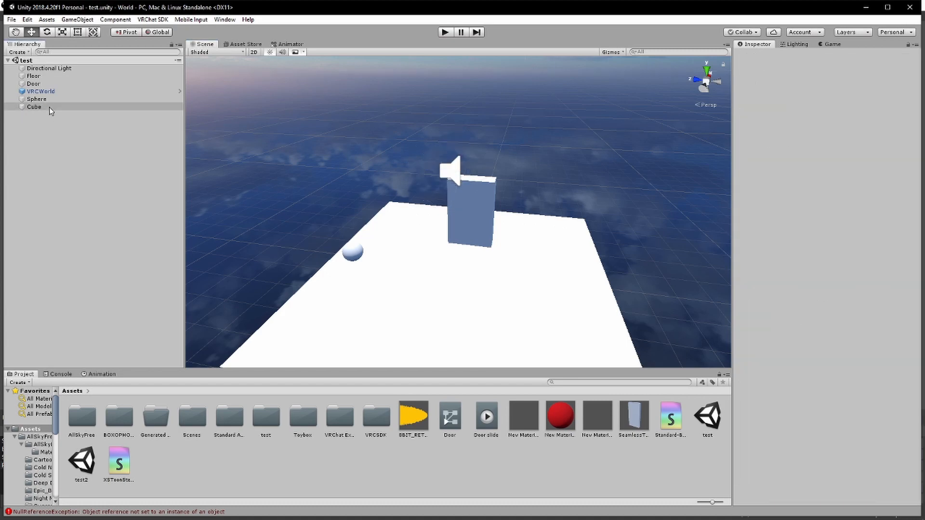
pyautogui.click(35, 107)
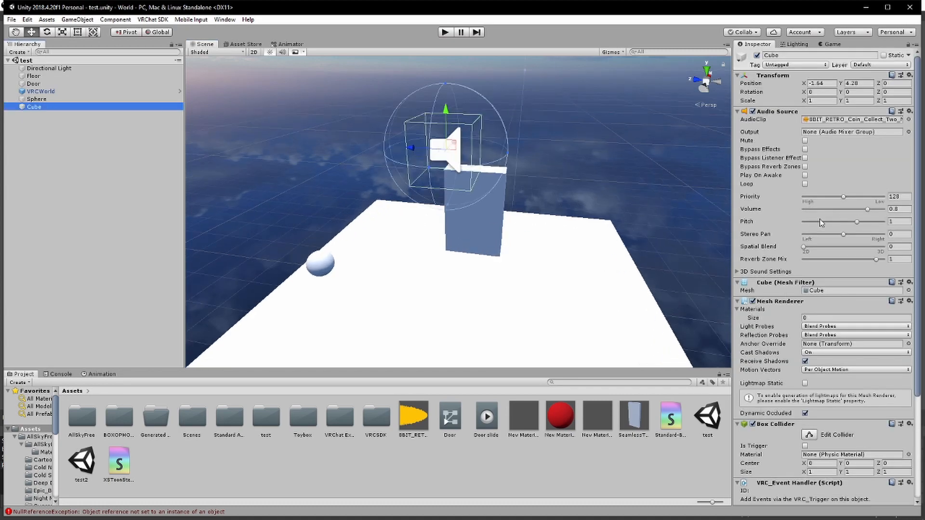
pyautogui.scroll(-3)
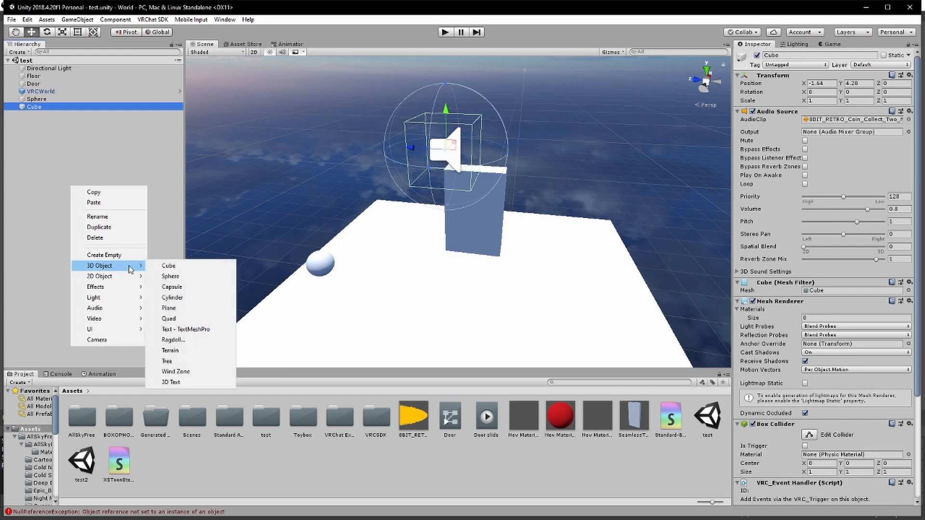
pyautogui.moveTo(183, 273)
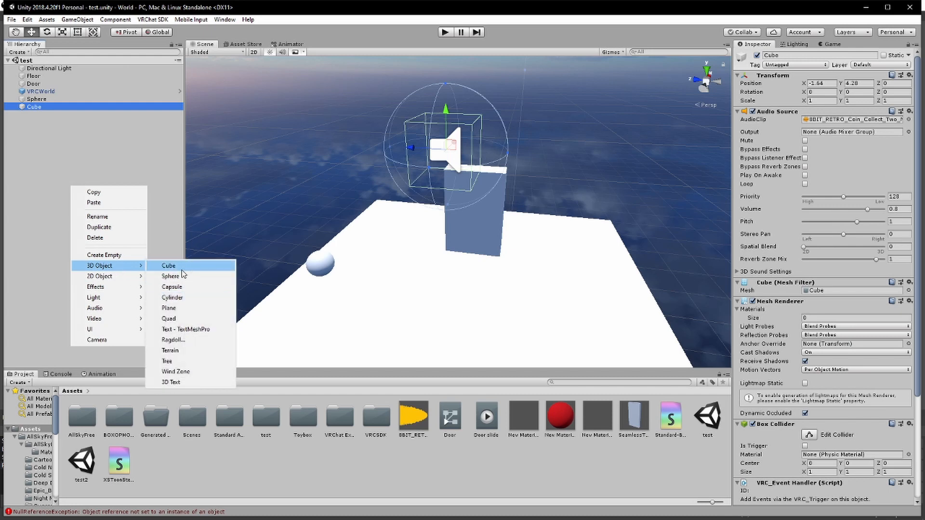
pyautogui.moveTo(171, 276)
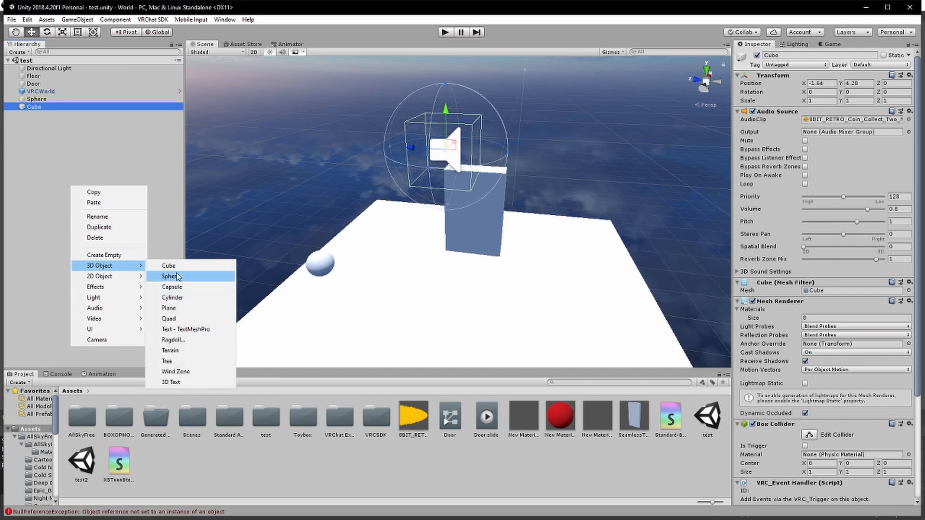
pyautogui.moveTo(100, 248)
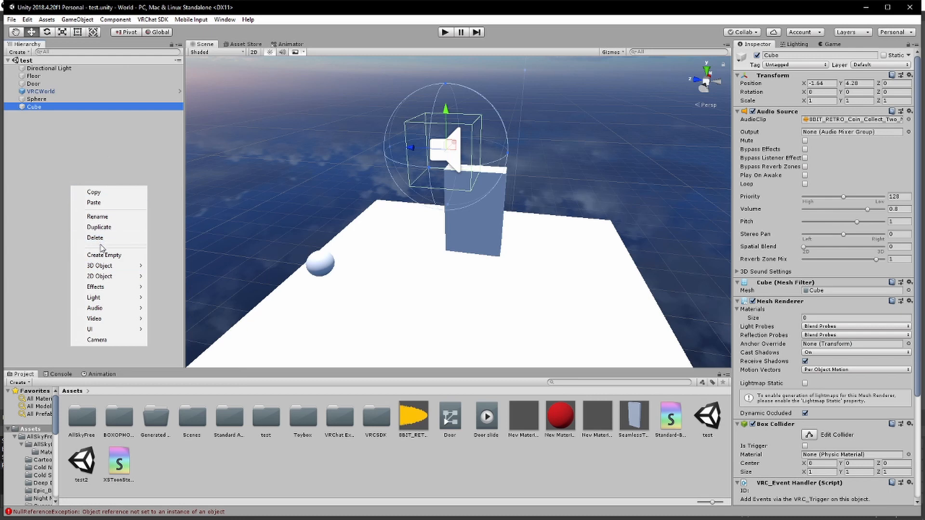
pyautogui.click(98, 226)
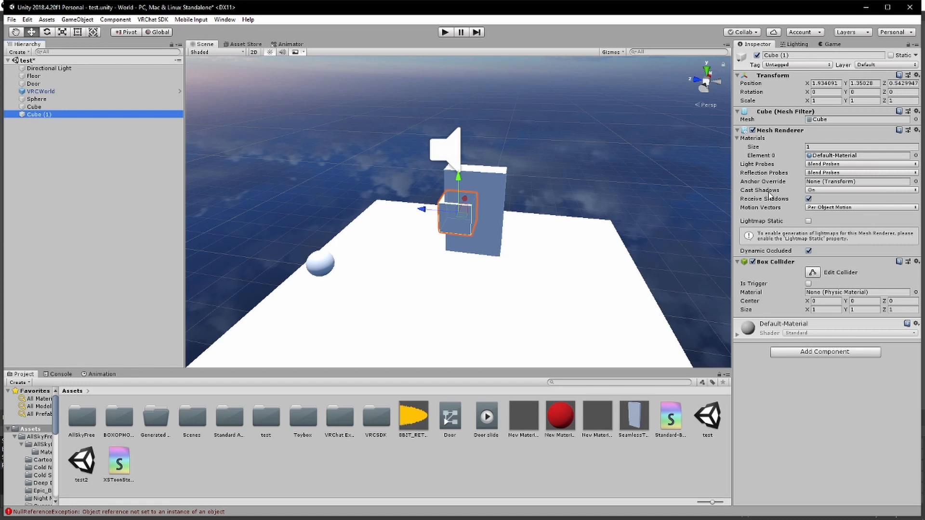
pyautogui.click(861, 146)
pyautogui.write('0')
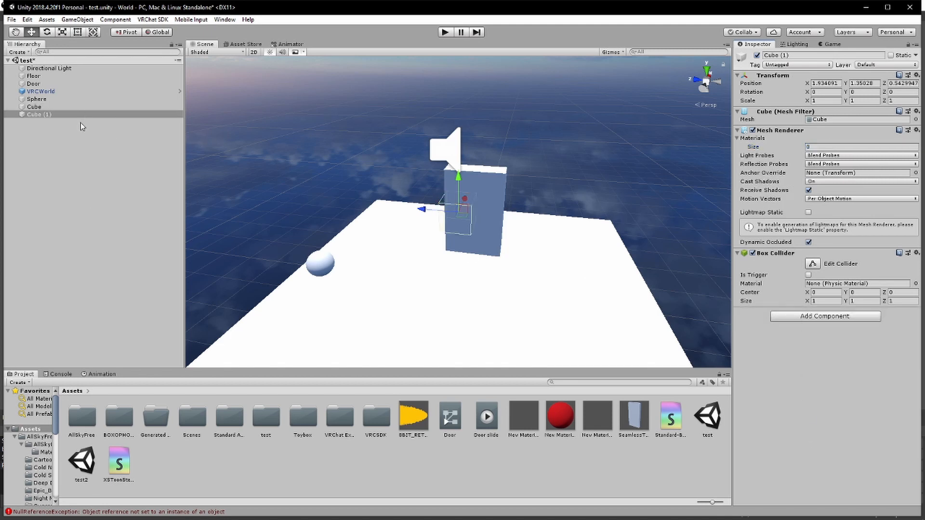
pyautogui.moveTo(878, 78)
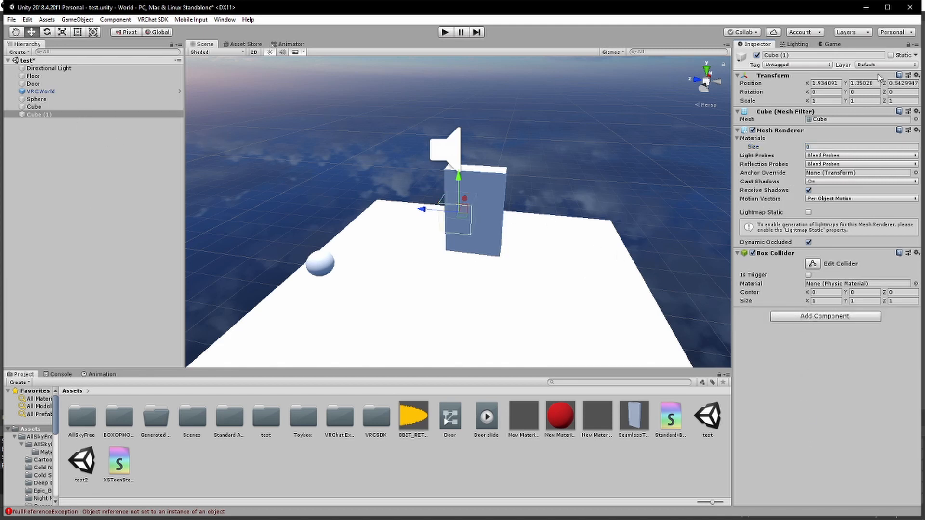
# Remove the Box Collider component from Cube (1) using its gear menu.
pyautogui.click(885, 64)
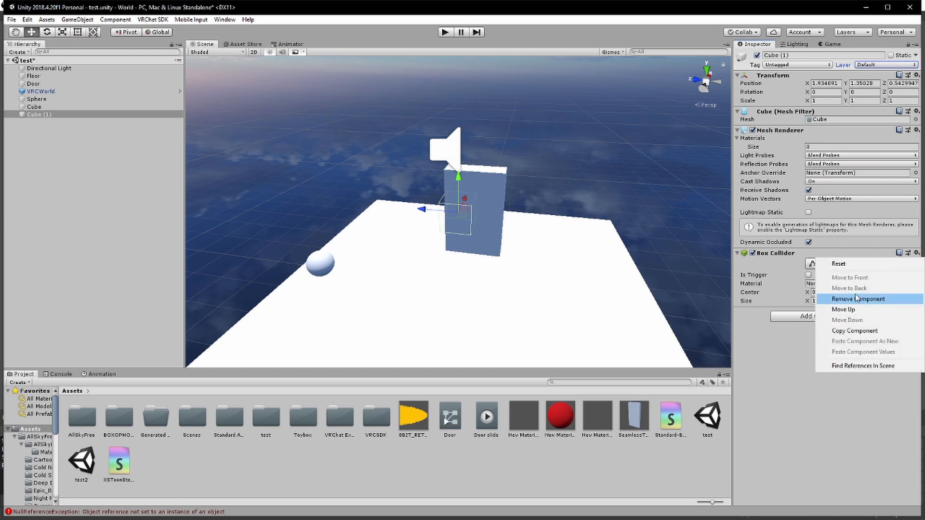
pyautogui.click(858, 299)
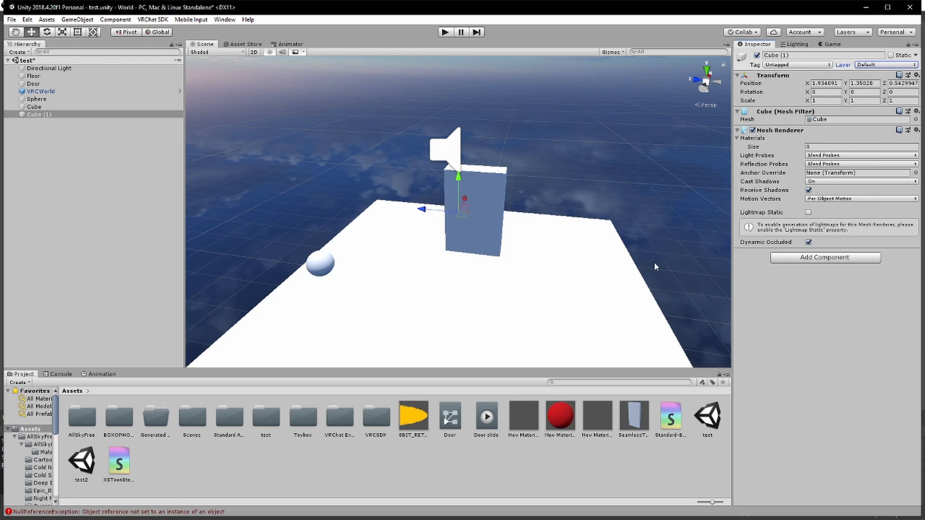
pyautogui.moveTo(773, 263)
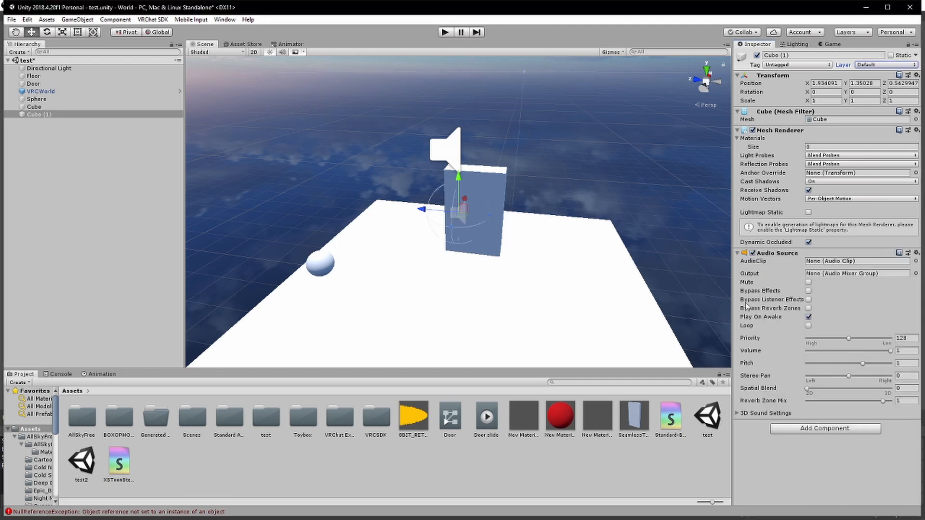
# Assign the 8BIT_RETRO coin clip, turn off Play On Awake, and expand 3D Sound Settings.
pyautogui.click(856, 261)
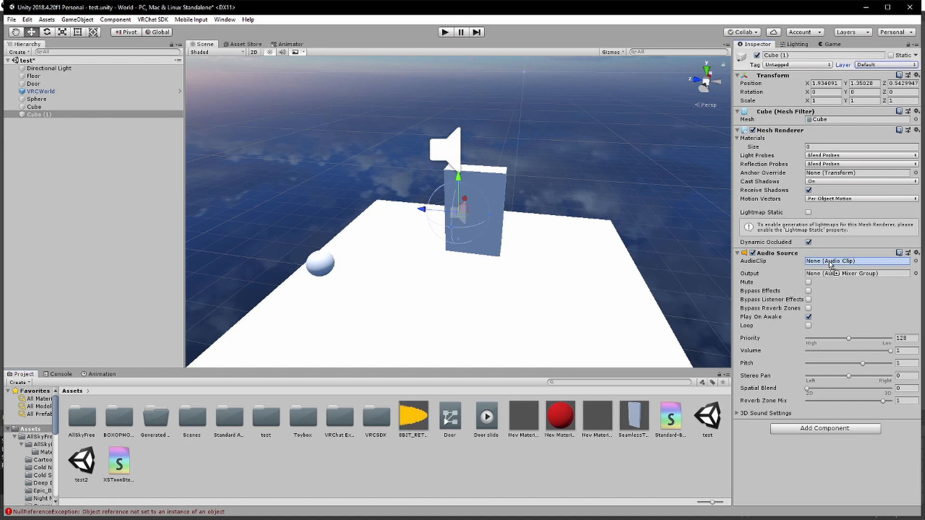
pyautogui.click(855, 260)
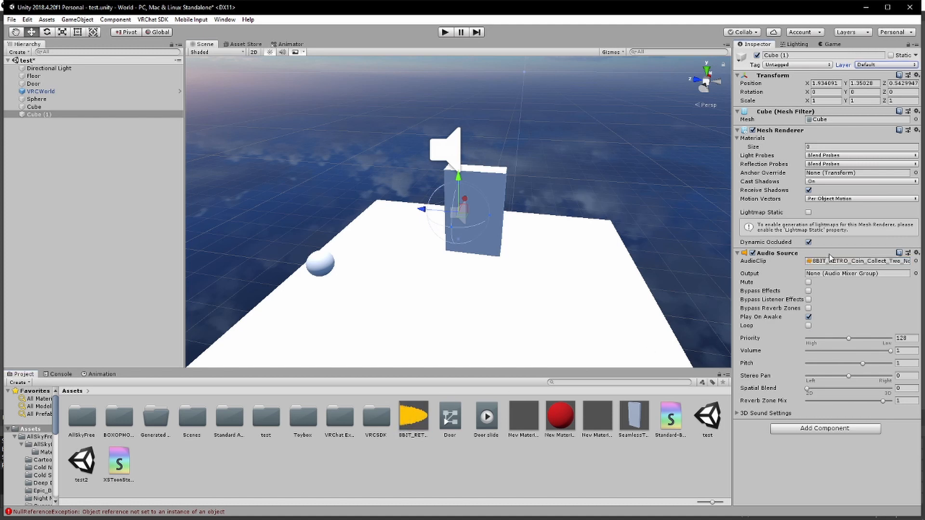
pyautogui.click(808, 317)
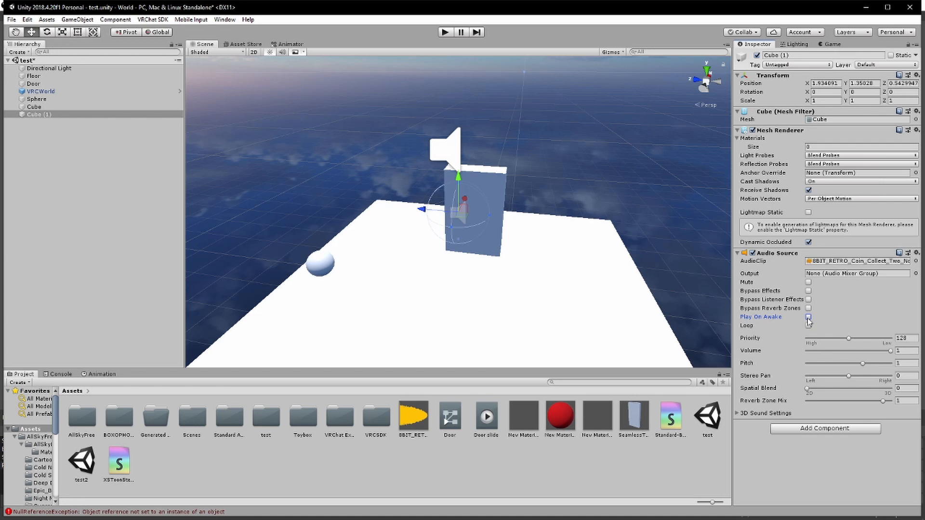
pyautogui.click(809, 317)
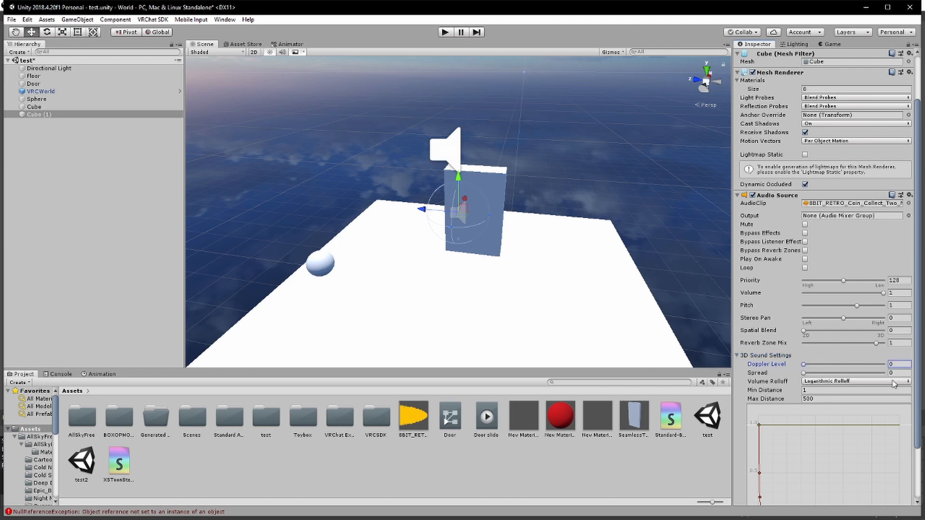
pyautogui.click(739, 355)
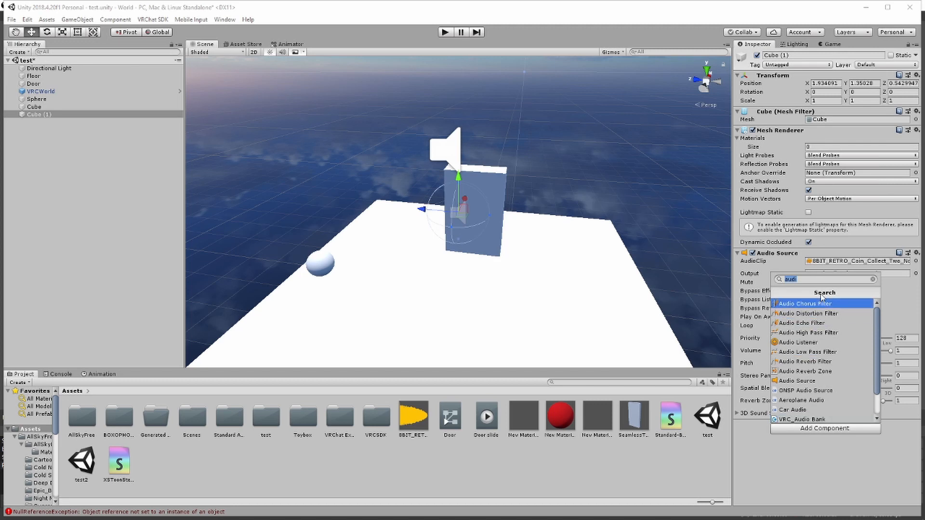
# Add a VRC_Trigger component via the 'trig' search and add an OnNetworkReady trigger event.
pyautogui.write('trig')
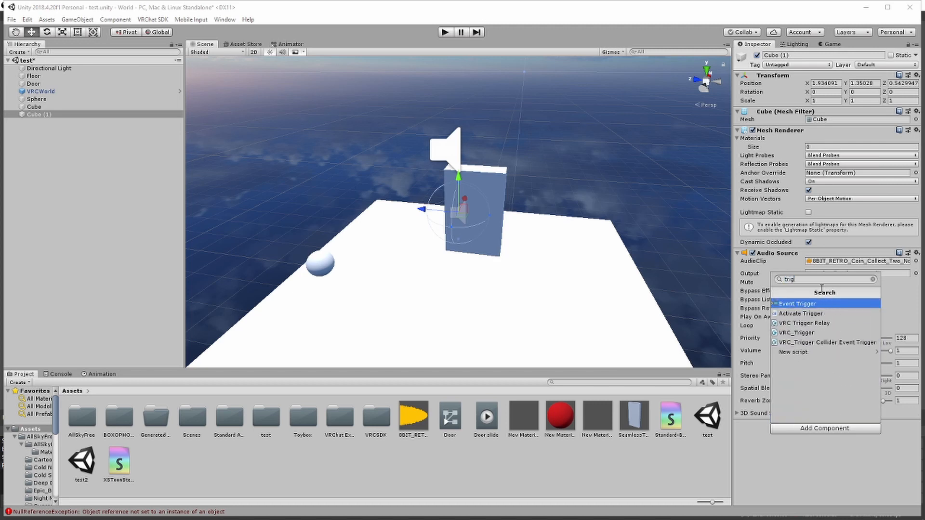
pyautogui.click(795, 332)
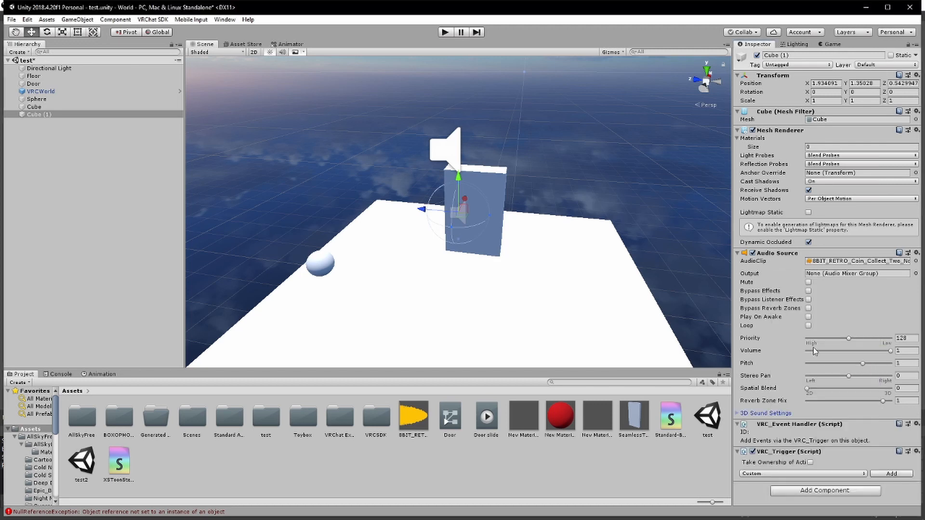
pyautogui.click(801, 473)
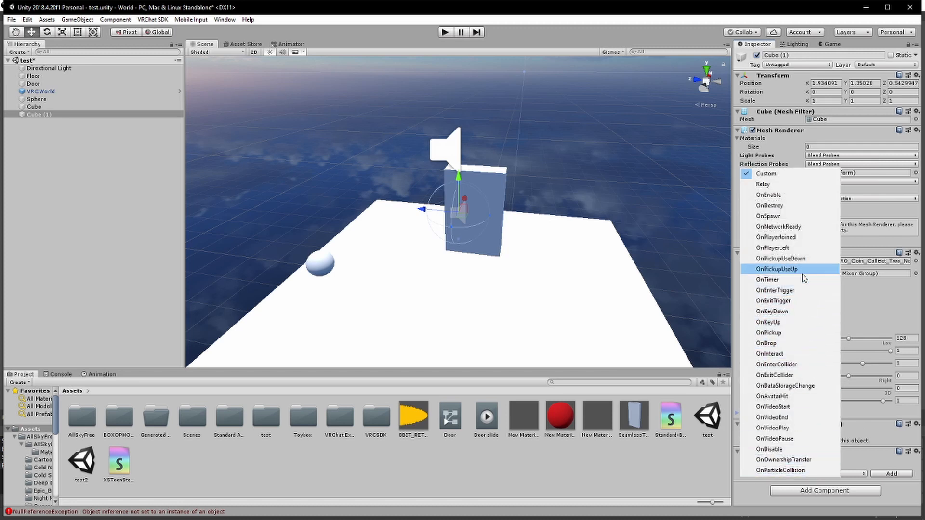
pyautogui.moveTo(788, 226)
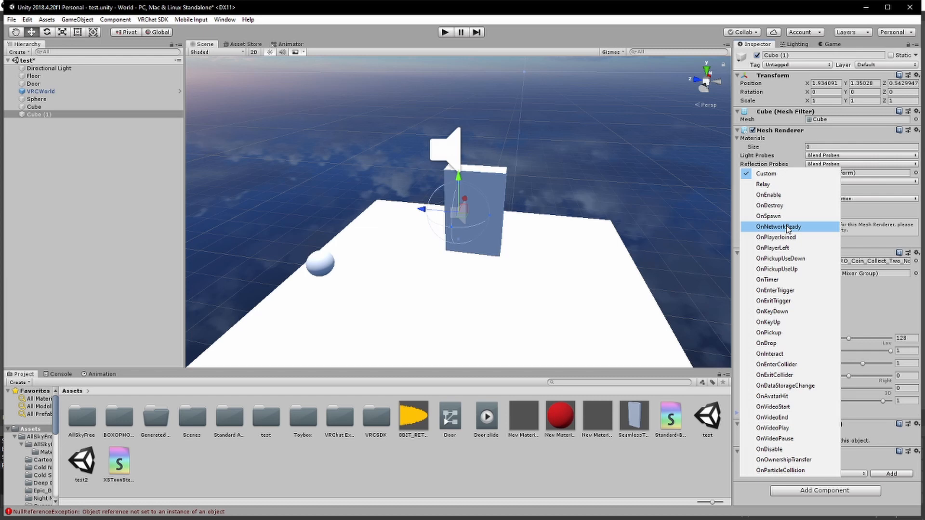
pyautogui.click(777, 226)
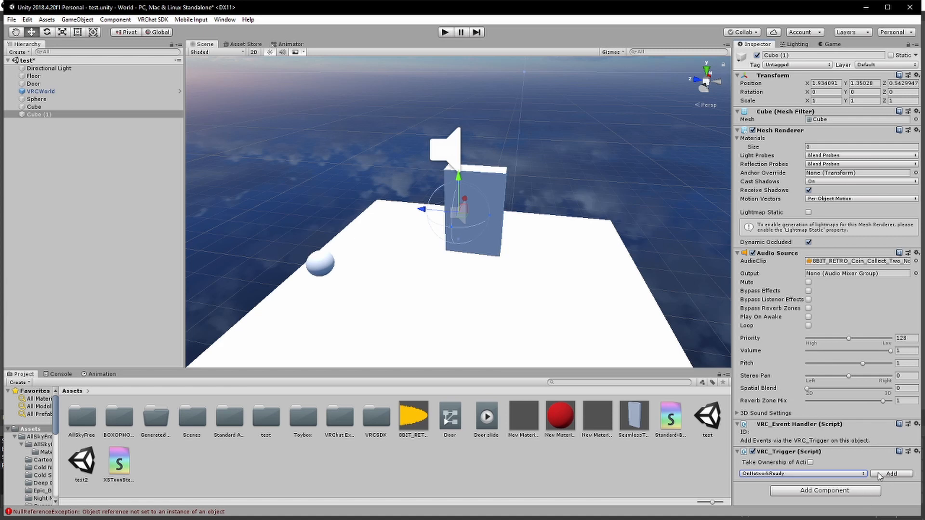
pyautogui.moveTo(881, 479)
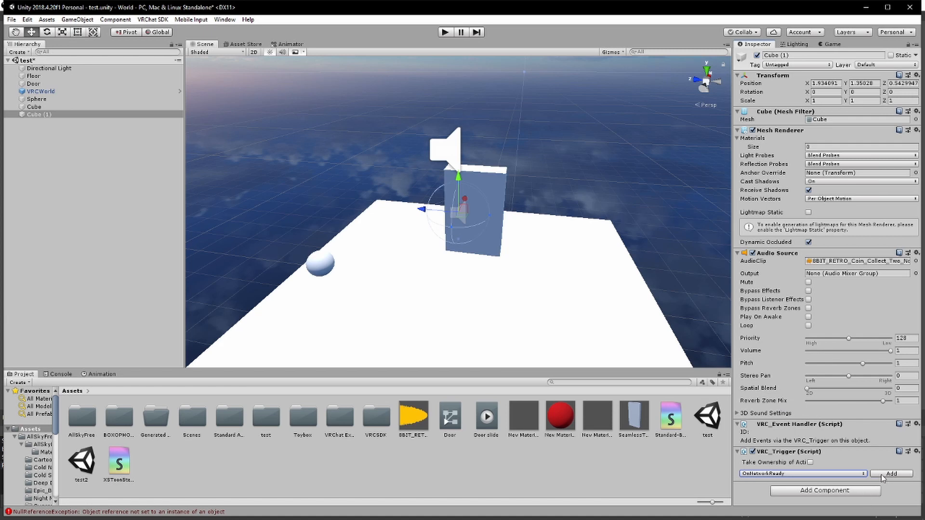
pyautogui.click(891, 473)
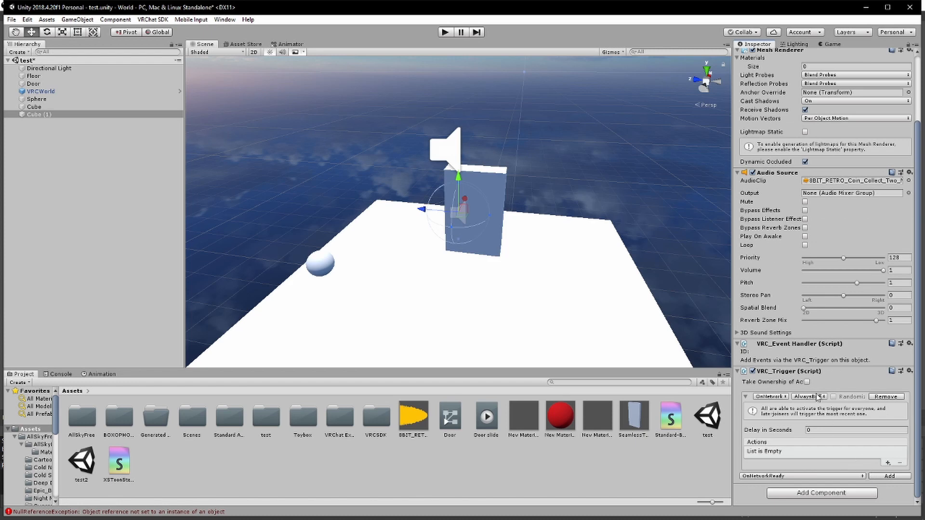
# Set the OnNetworkReady trigger's broadcast type to Always.
pyautogui.click(808, 397)
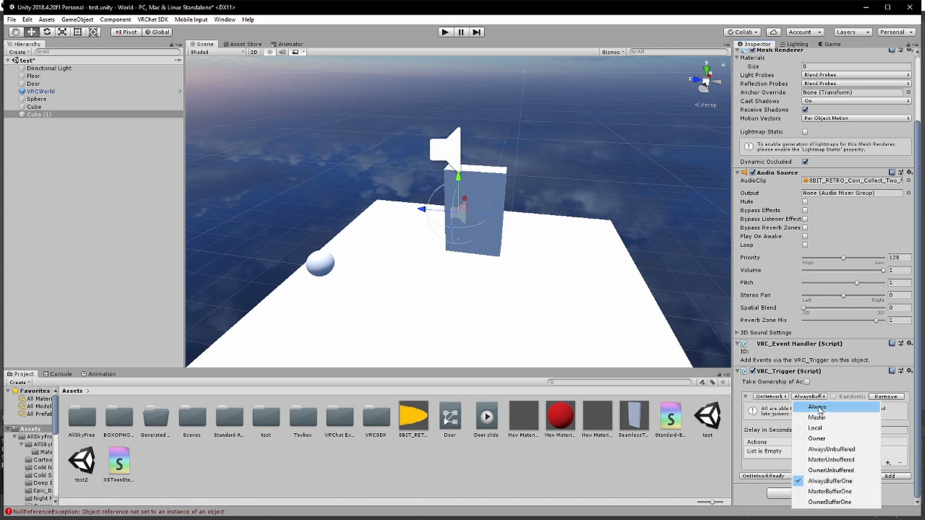
pyautogui.click(817, 407)
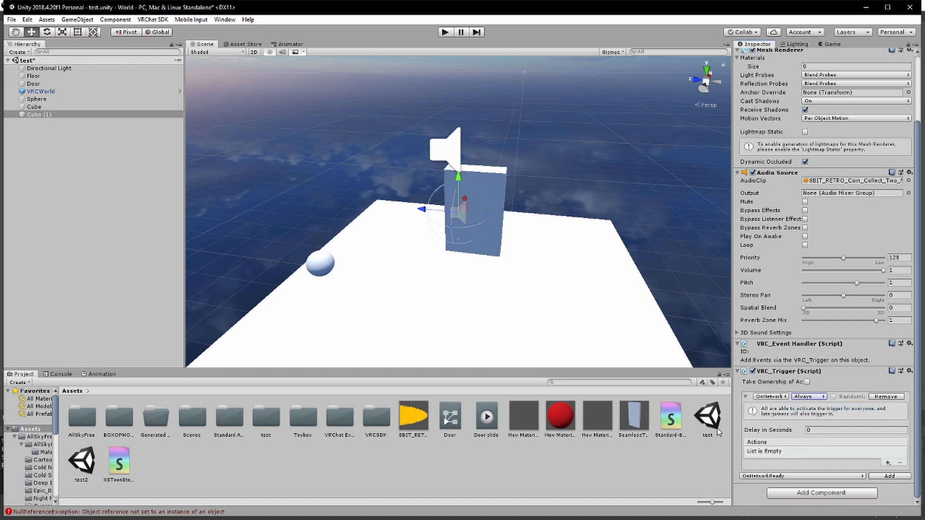
pyautogui.moveTo(918, 468)
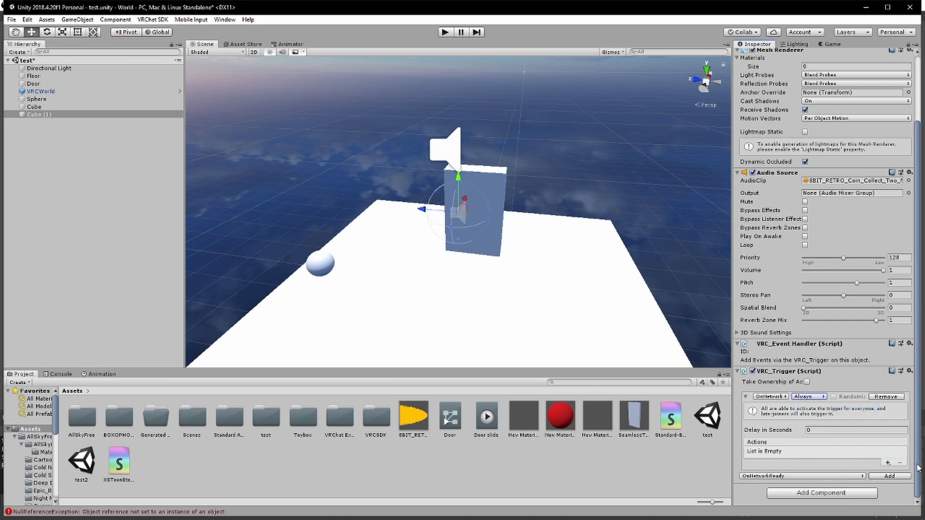
pyautogui.click(882, 467)
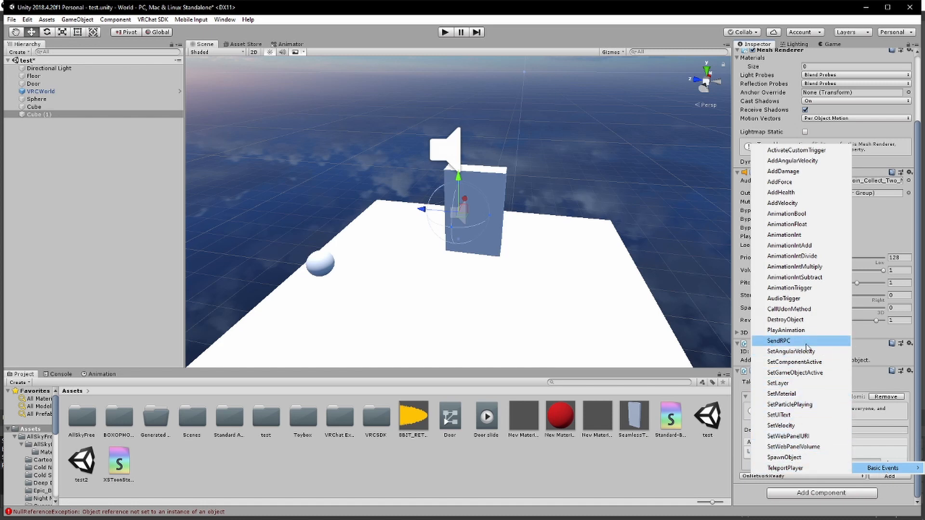
pyautogui.moveTo(794, 277)
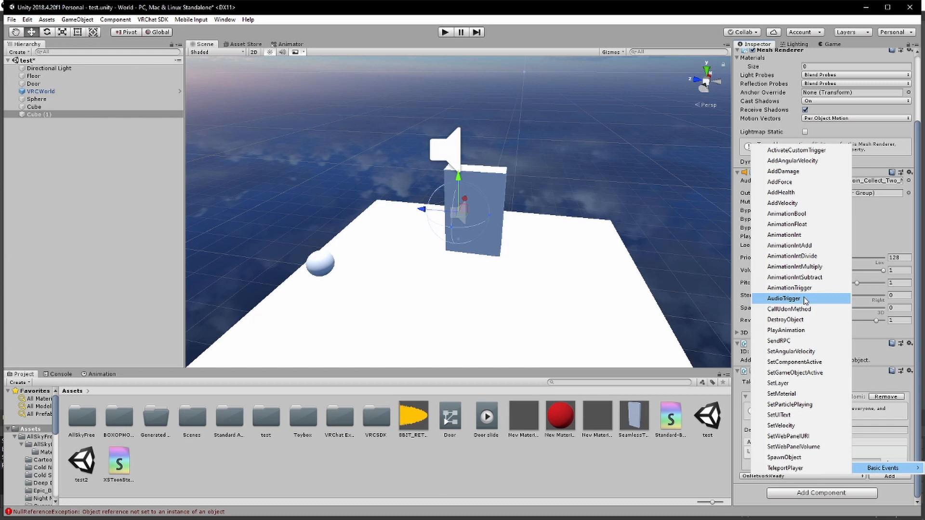
# Add an AudioTrigger action with a receiver slot, playing the 8BIT_RETRO coin clip.
pyautogui.click(784, 299)
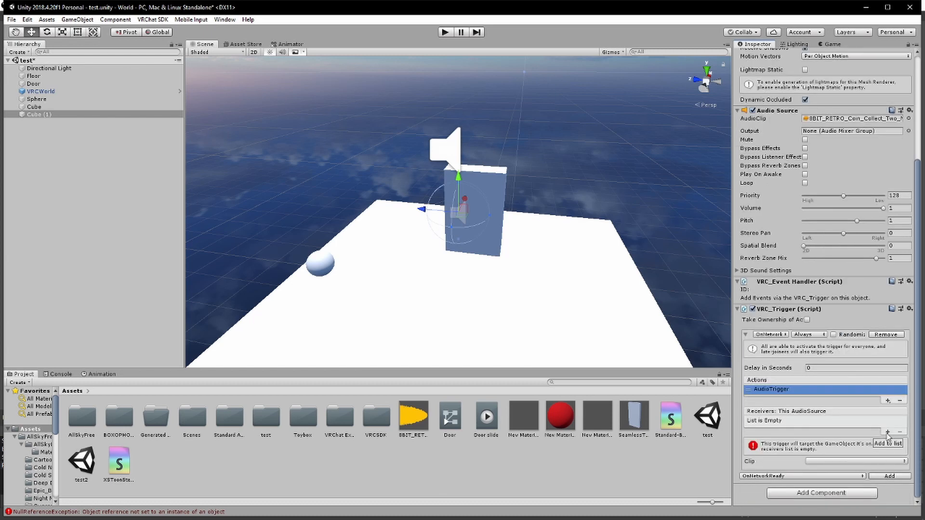
pyautogui.click(887, 443)
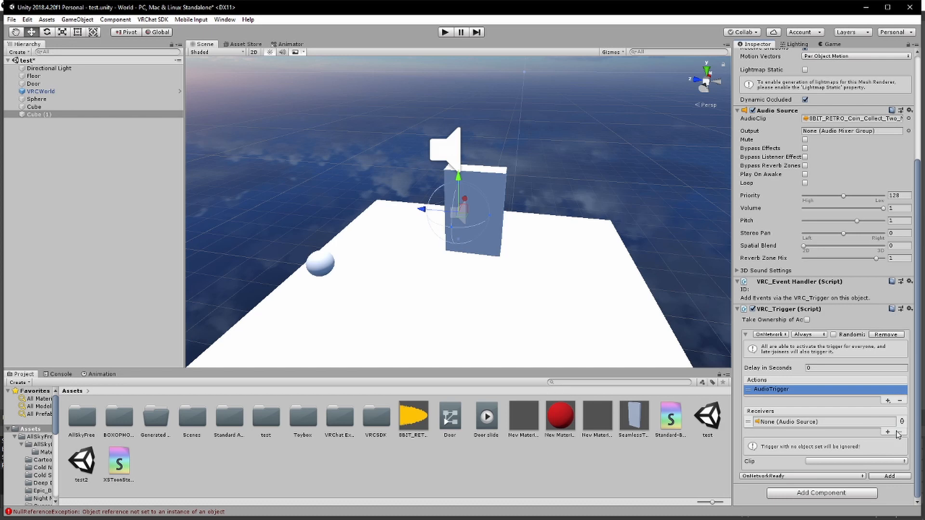
pyautogui.moveTo(34, 121)
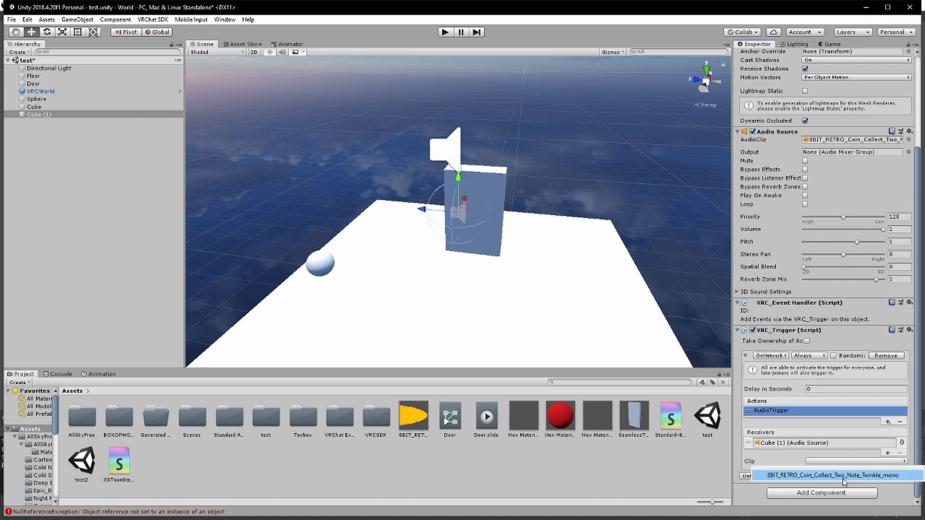
pyautogui.click(831, 475)
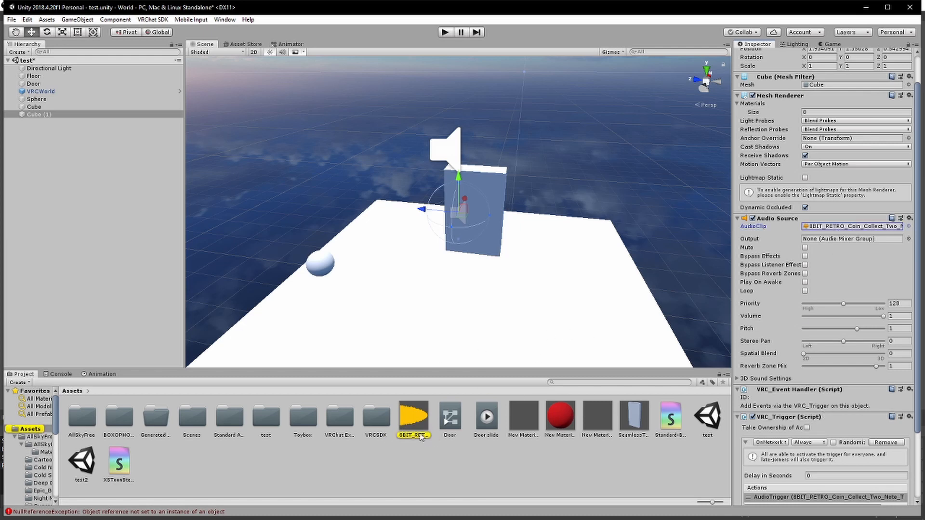
pyautogui.click(413, 416)
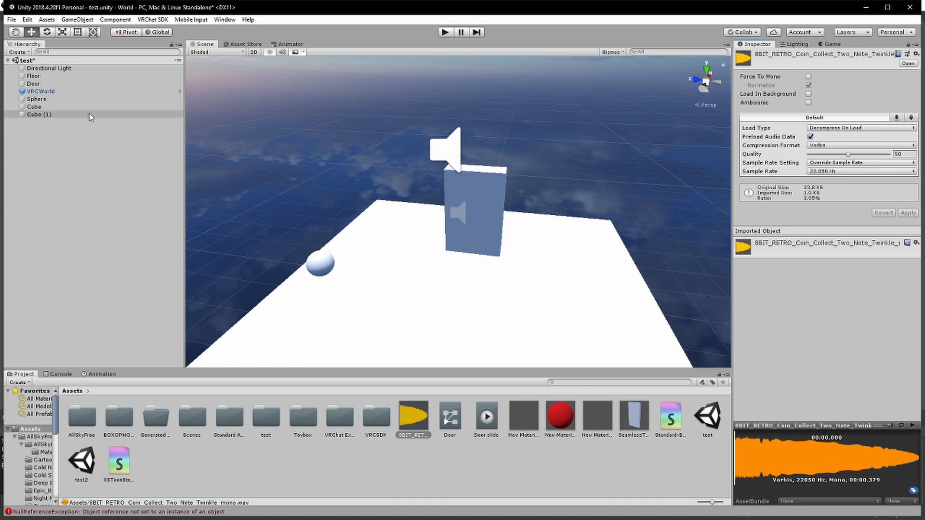
pyautogui.click(34, 107)
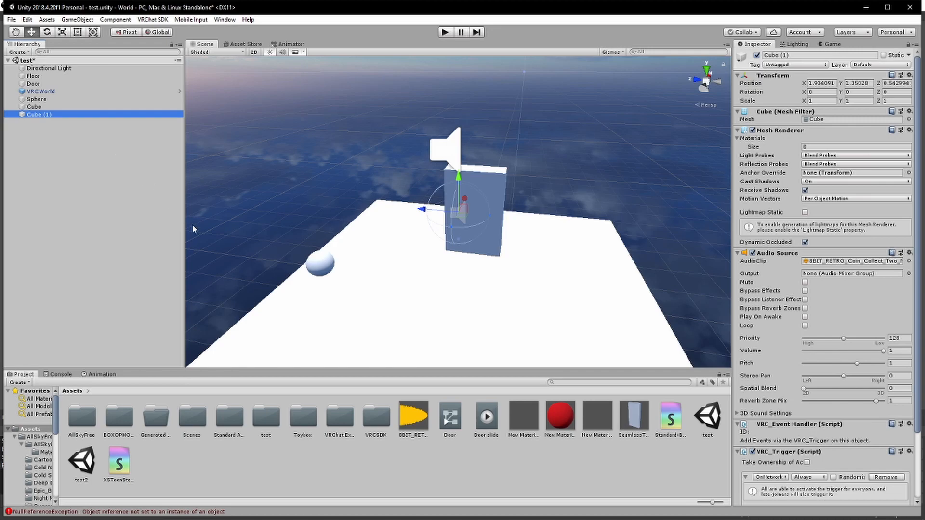
pyautogui.click(445, 31)
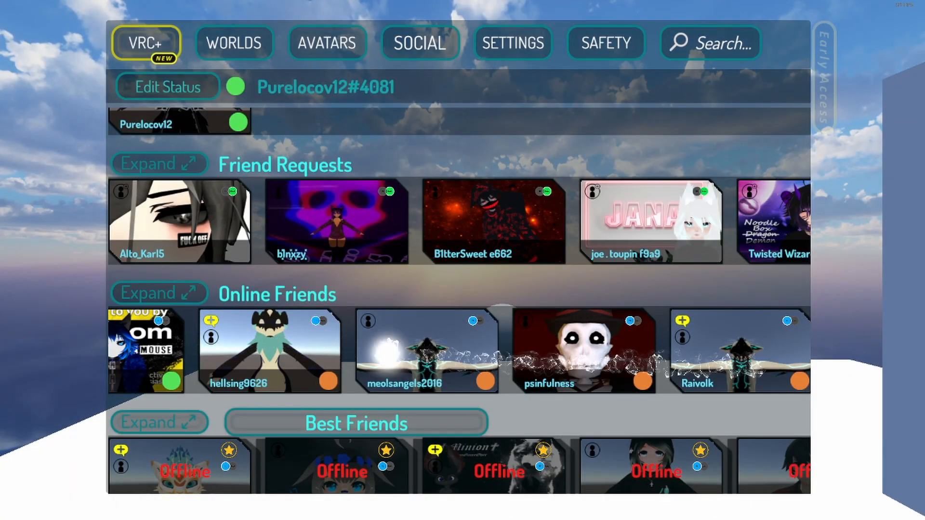
# Open an online friend's profile from the VRChat Social menu.
pyautogui.click(737, 351)
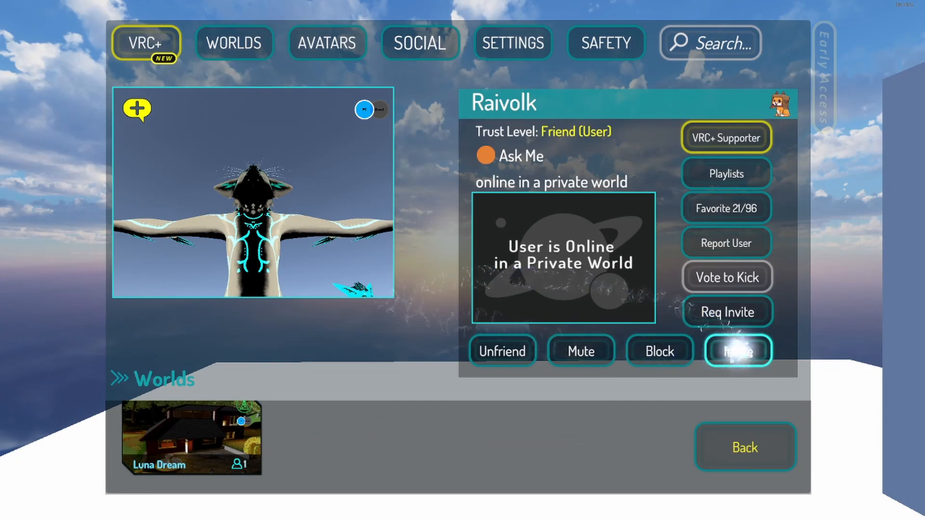